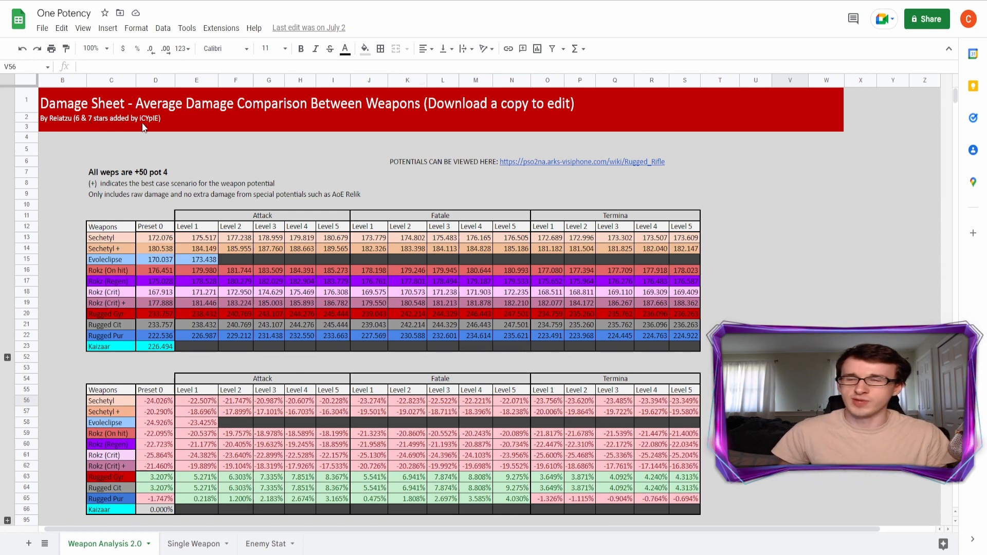
{"action": "mouse_move", "coordinate": [367, 108]}
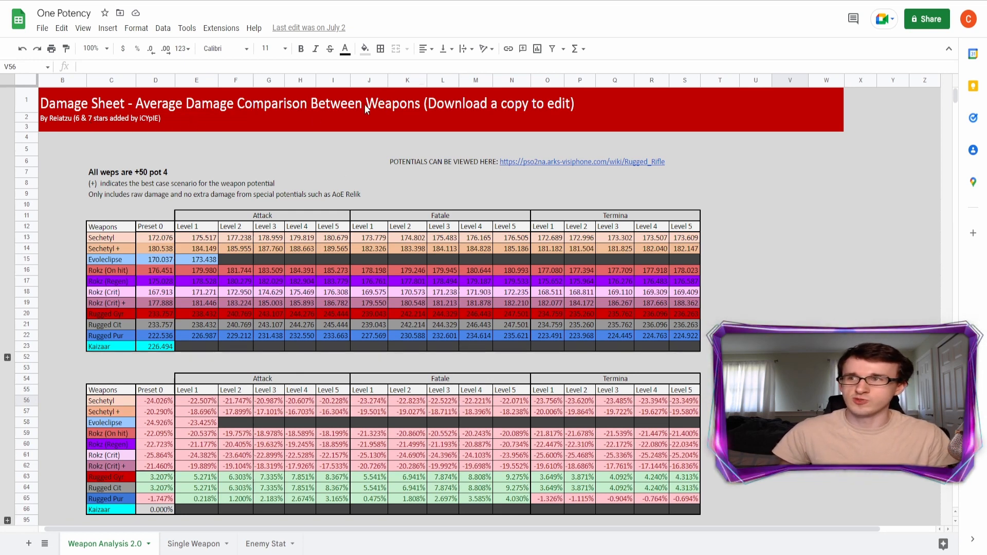
{"action": "scroll", "scroll_direction": "down", "scroll_amount": 3}
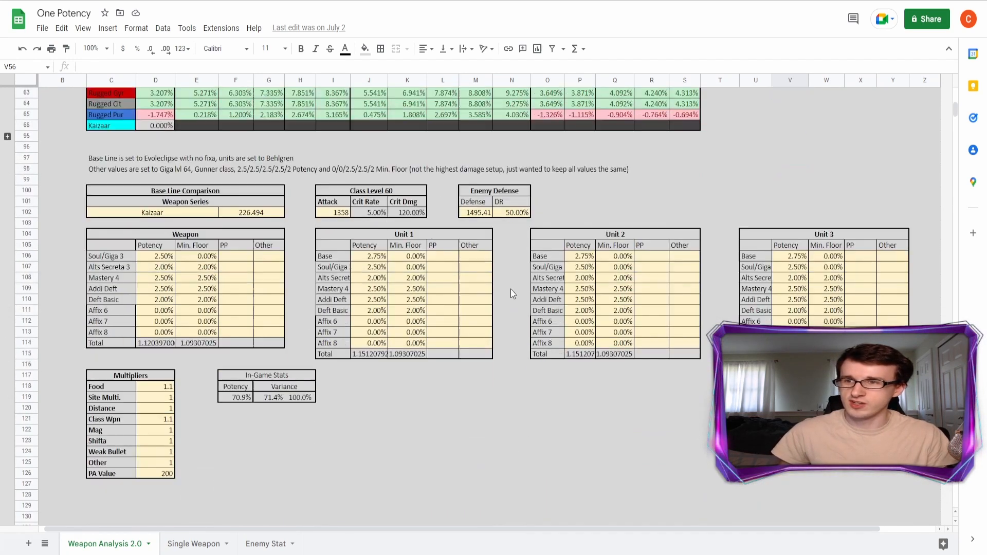
{"action": "scroll", "scroll_direction": "down", "scroll_amount": 3}
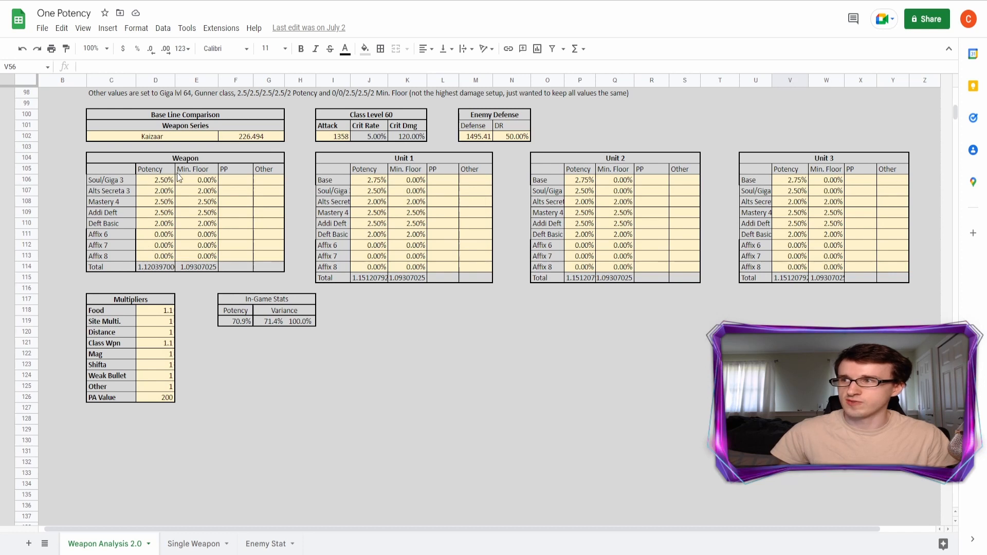
{"action": "mouse_move", "coordinate": [834, 246]}
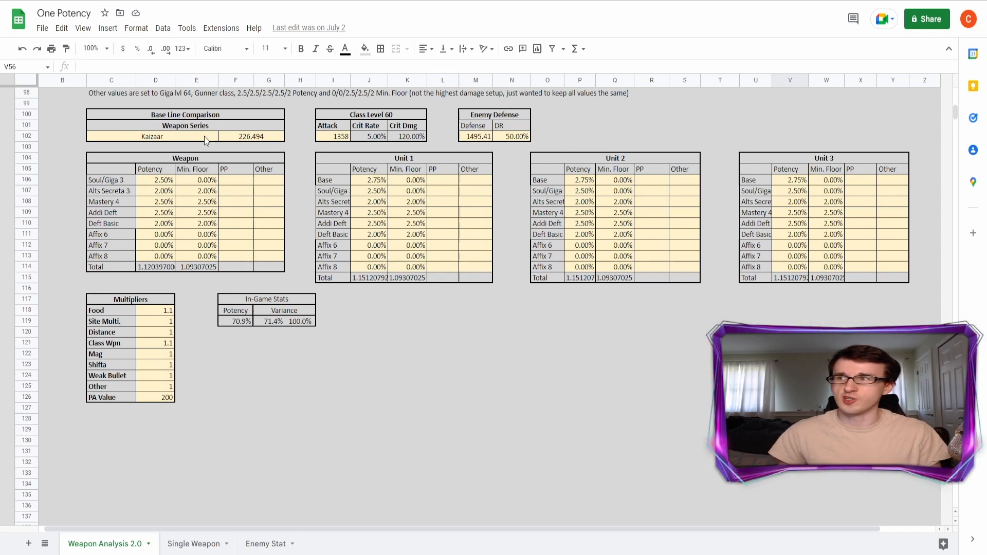
{"action": "mouse_move", "coordinate": [256, 131]}
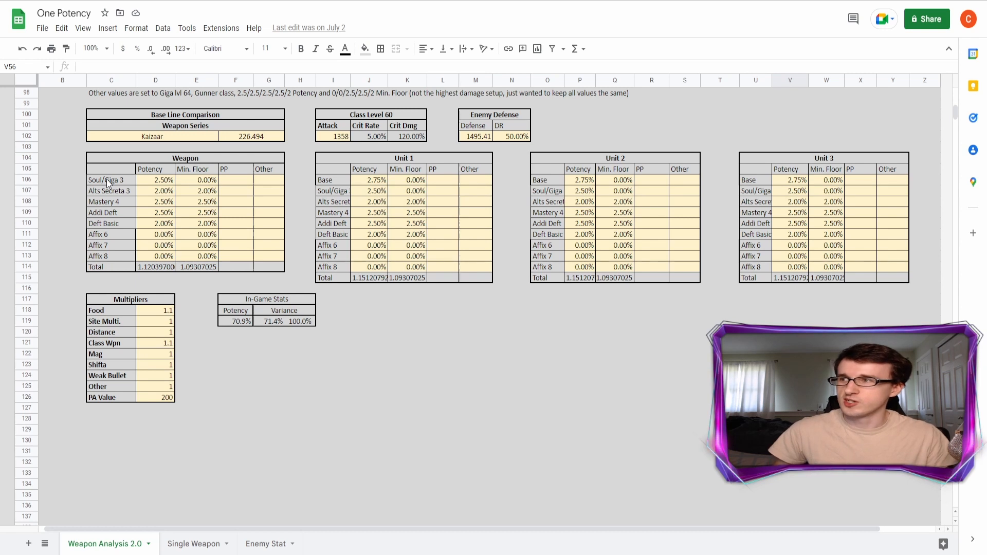
{"action": "mouse_move", "coordinate": [125, 182]}
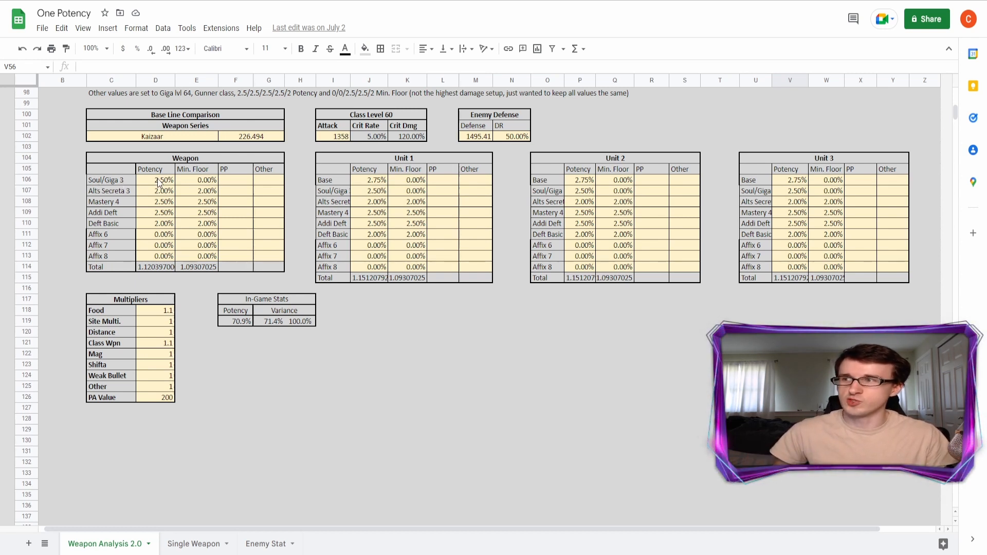
{"action": "mouse_move", "coordinate": [129, 195]}
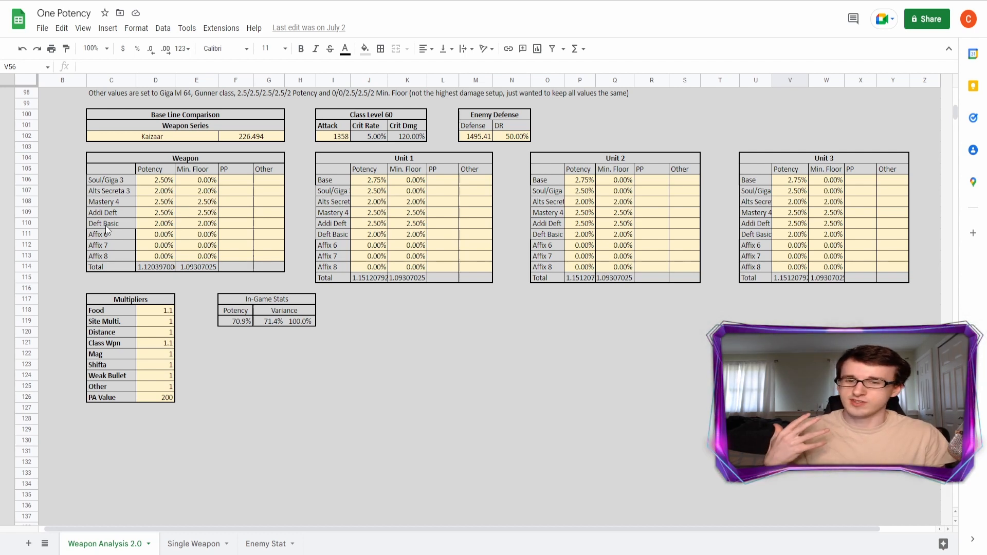
{"action": "mouse_move", "coordinate": [126, 227]}
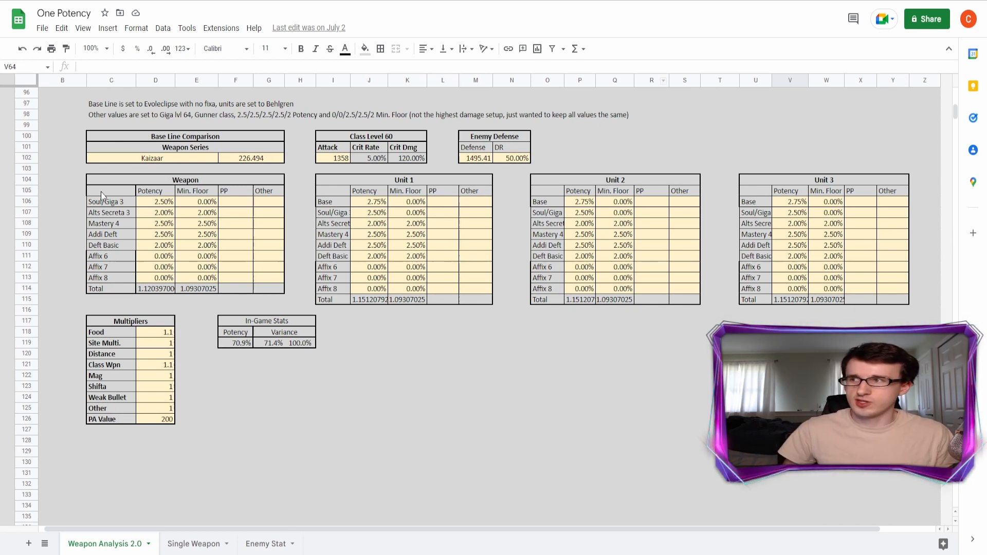
{"action": "mouse_move", "coordinate": [234, 144]}
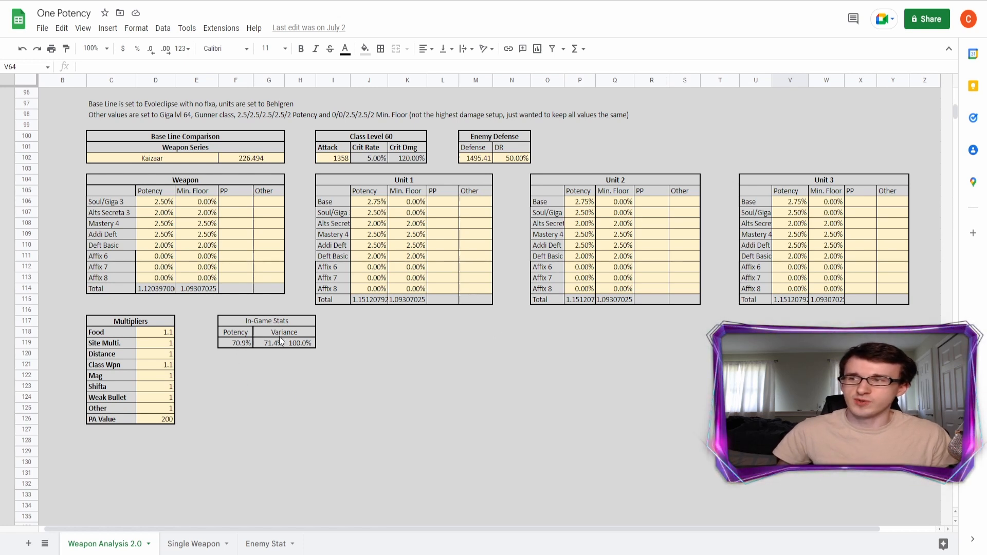
{"action": "mouse_move", "coordinate": [283, 352]}
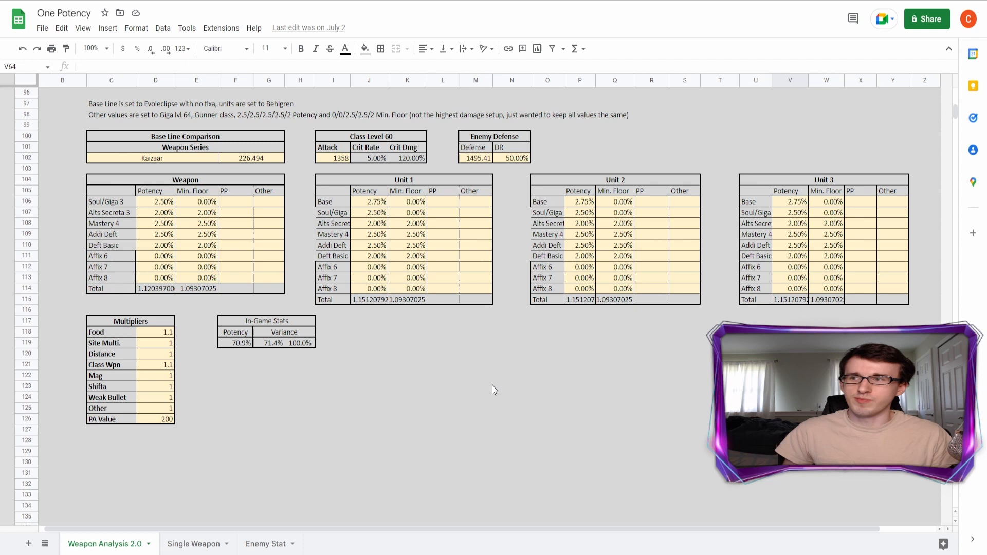
{"action": "mouse_move", "coordinate": [178, 361]}
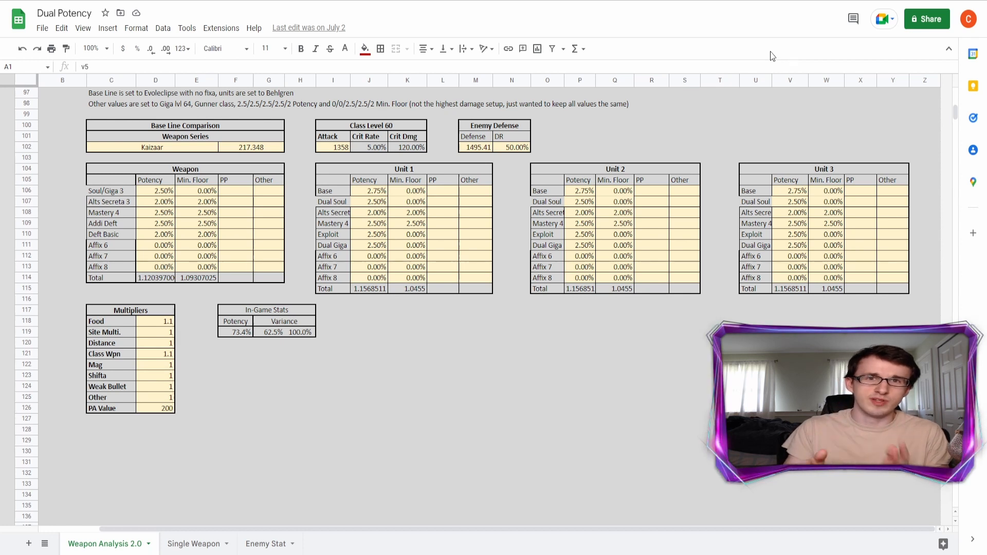
{"action": "mouse_move", "coordinate": [741, 25]}
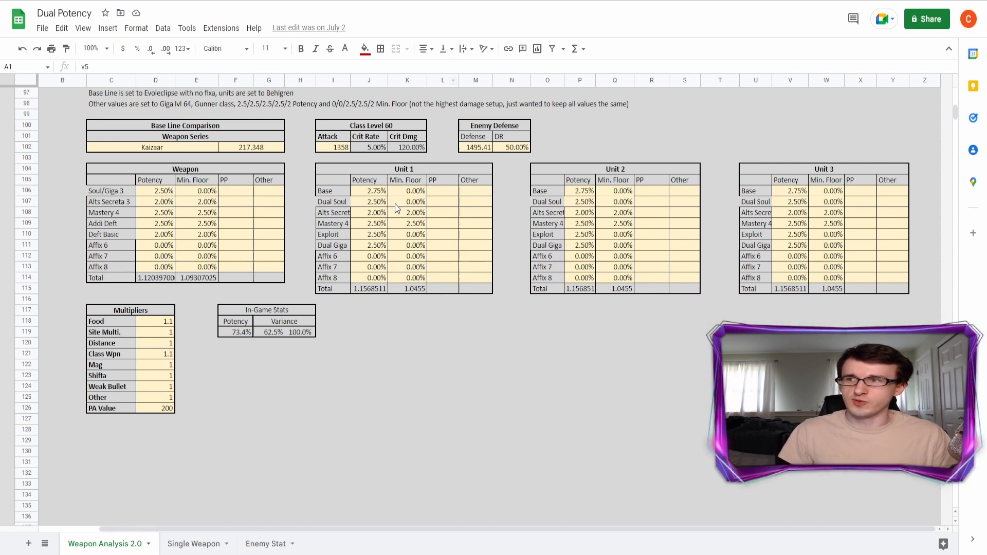
{"action": "mouse_move", "coordinate": [360, 225]}
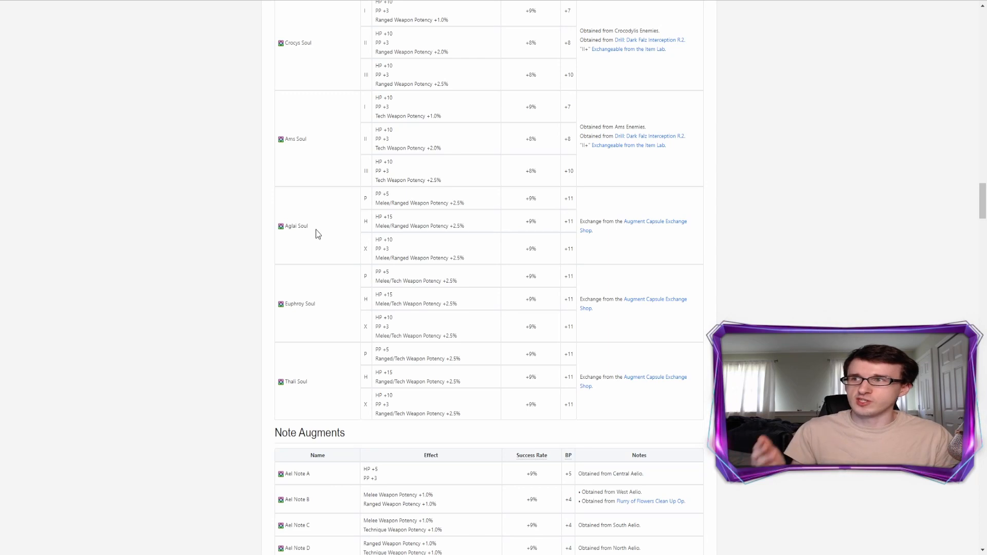
{"action": "mouse_move", "coordinate": [309, 306]}
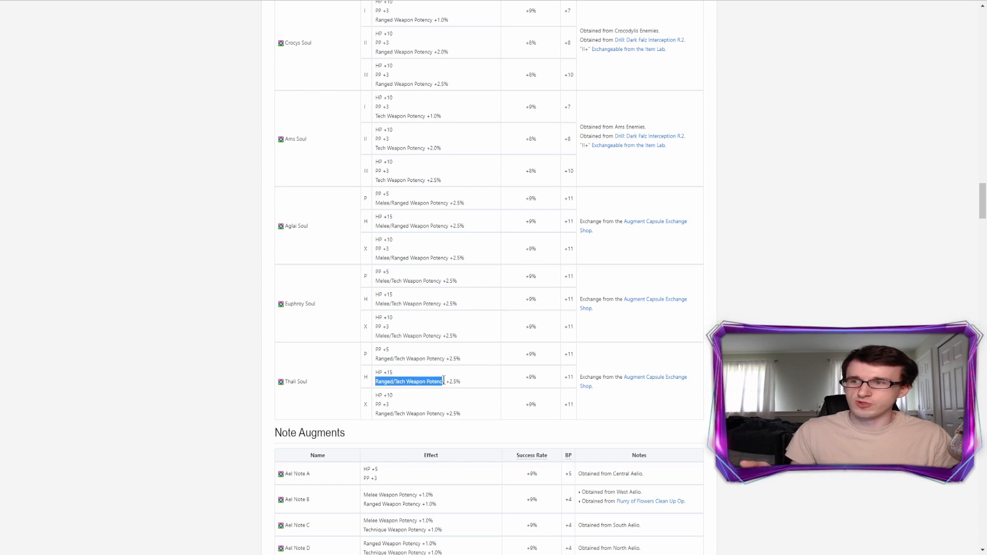
{"action": "scroll", "scroll_direction": "down", "scroll_amount": 3}
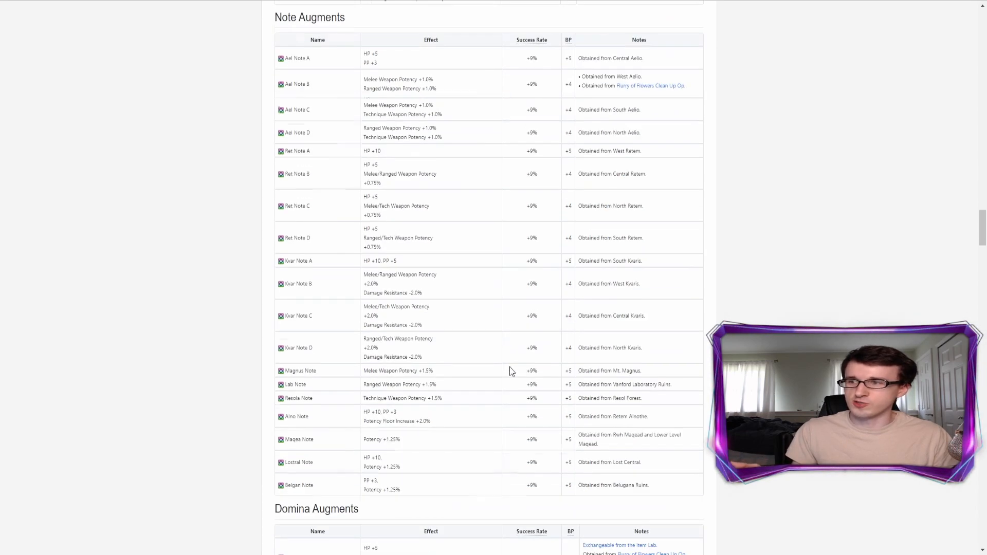
{"action": "scroll", "scroll_direction": "down", "scroll_amount": 3}
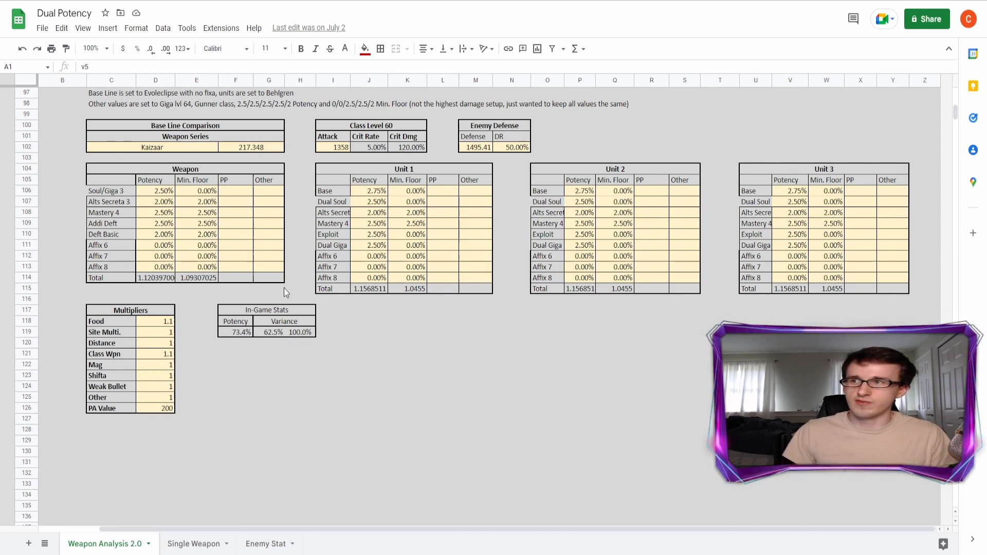
{"action": "mouse_move", "coordinate": [300, 322]}
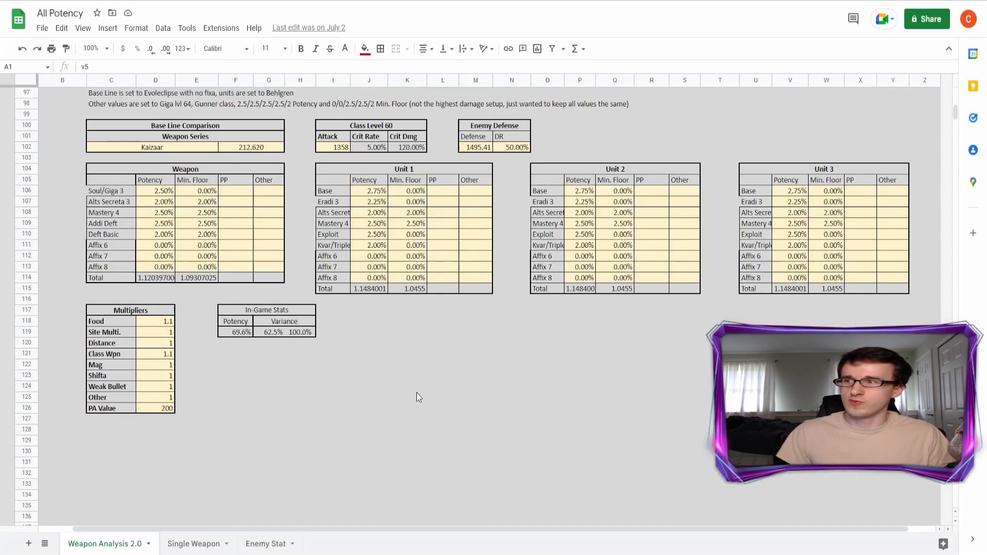
{"action": "mouse_move", "coordinate": [208, 164]}
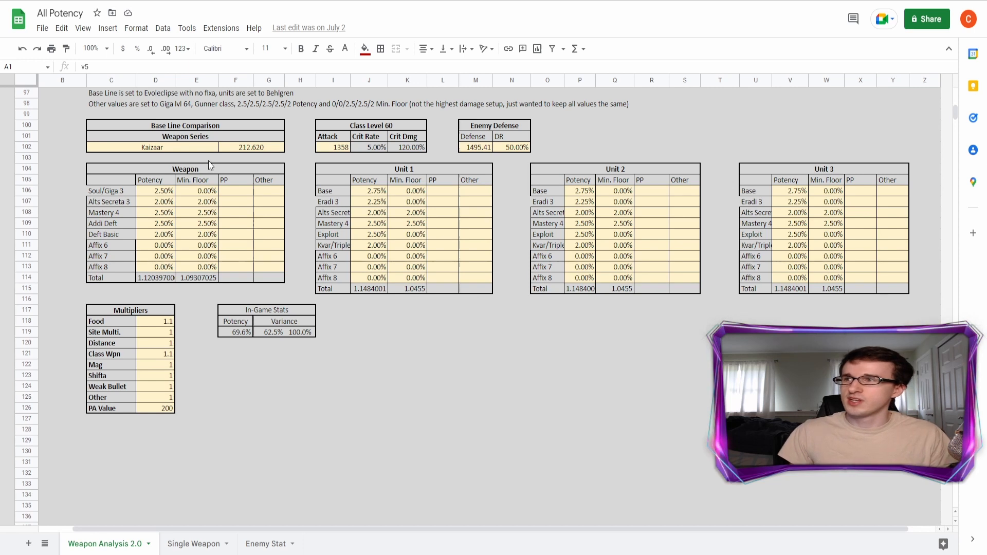
{"action": "mouse_move", "coordinate": [249, 158]}
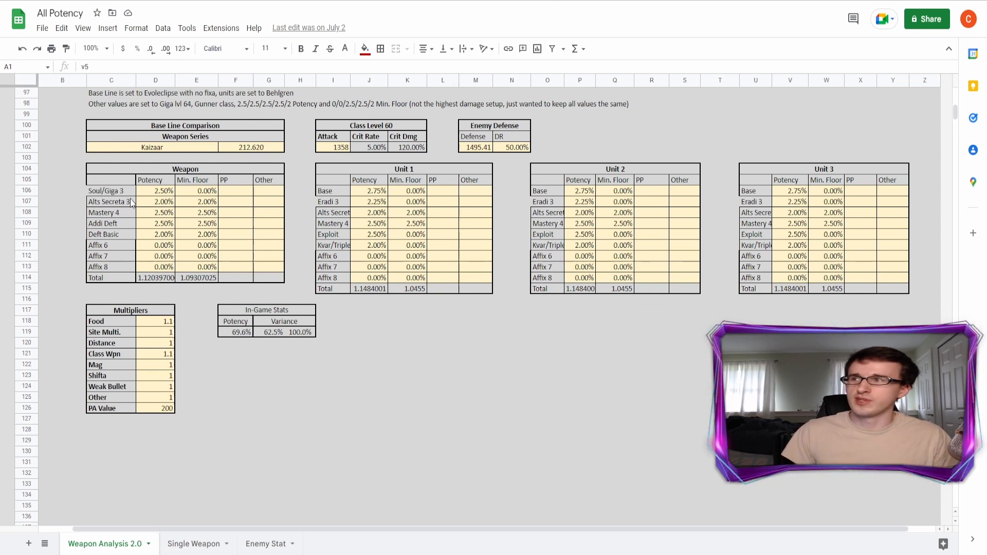
{"action": "mouse_move", "coordinate": [124, 237]}
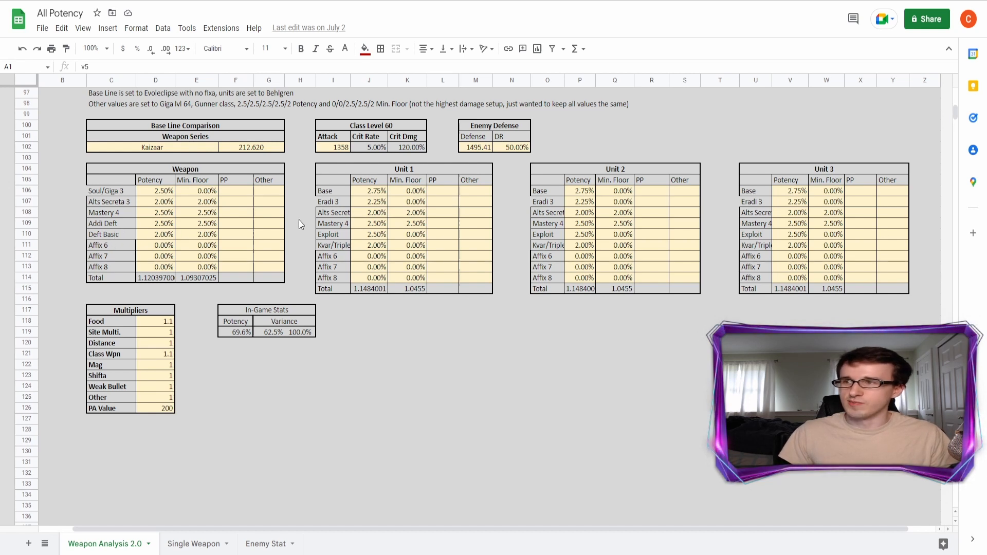
{"action": "mouse_move", "coordinate": [448, 221]}
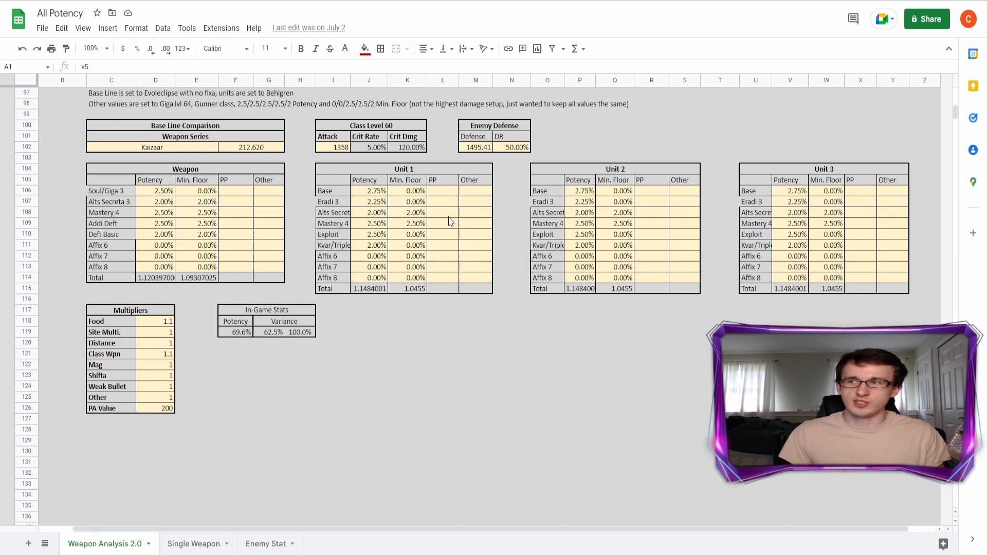
{"action": "mouse_move", "coordinate": [340, 212]}
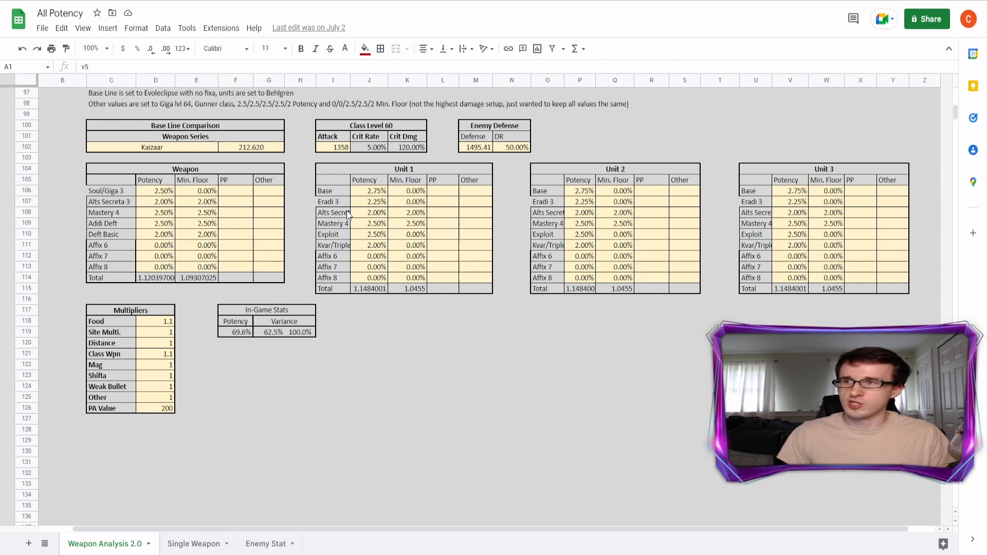
{"action": "mouse_move", "coordinate": [321, 242]}
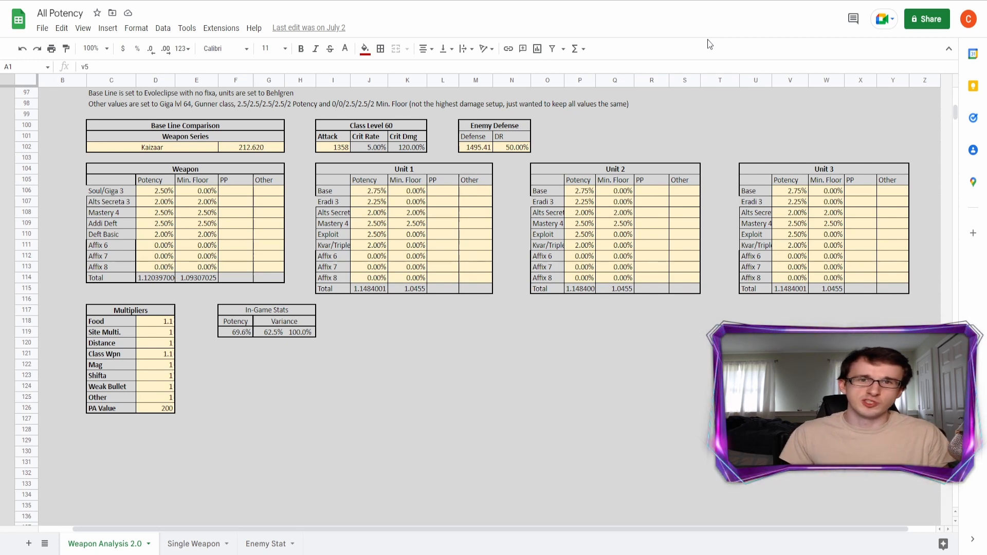
{"action": "mouse_move", "coordinate": [719, 44]}
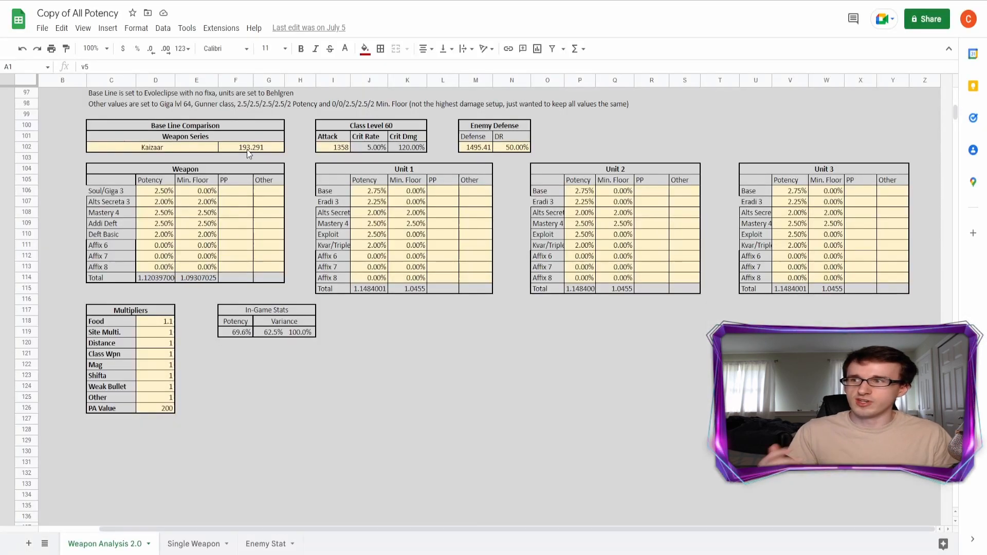
{"action": "mouse_move", "coordinate": [833, 228]}
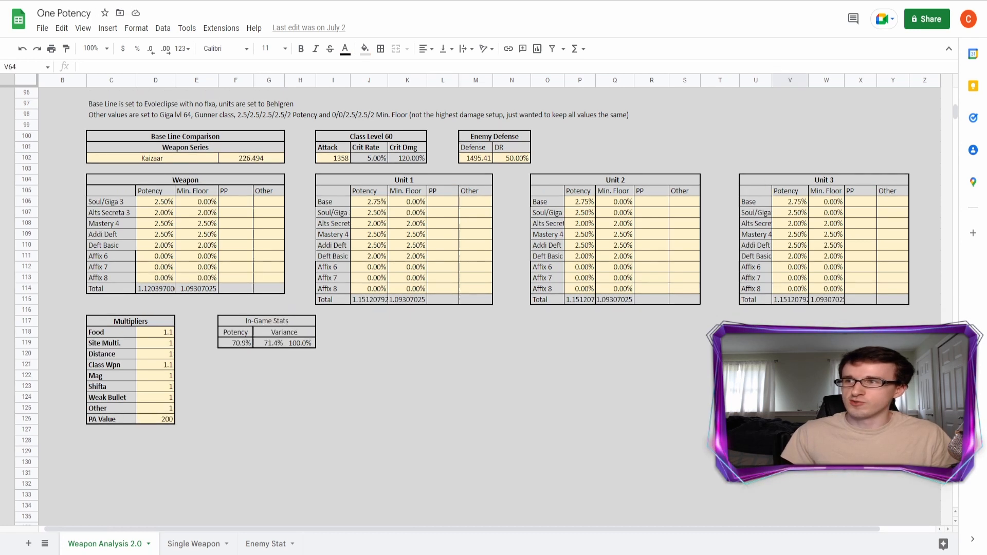
{"action": "mouse_move", "coordinate": [364, 114]}
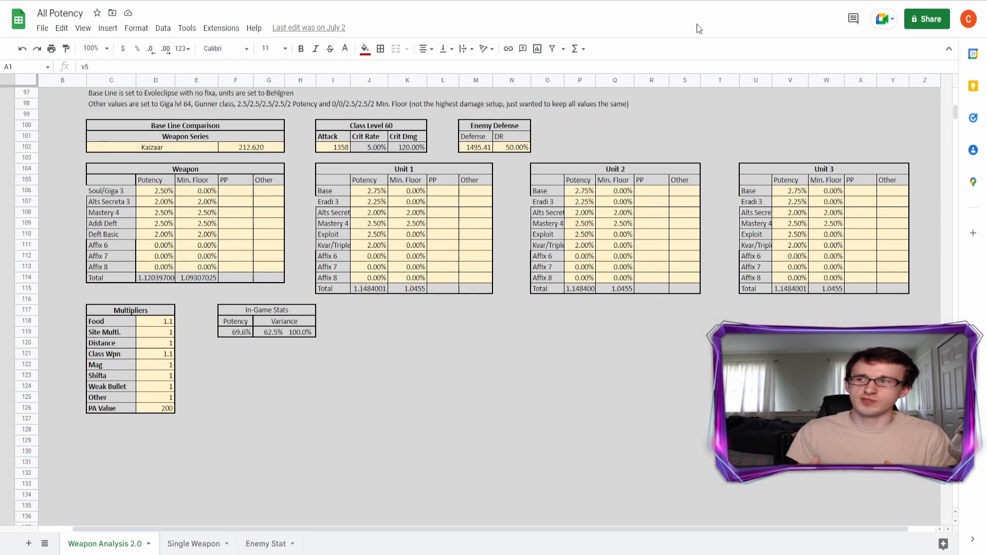
{"action": "mouse_move", "coordinate": [312, 290]}
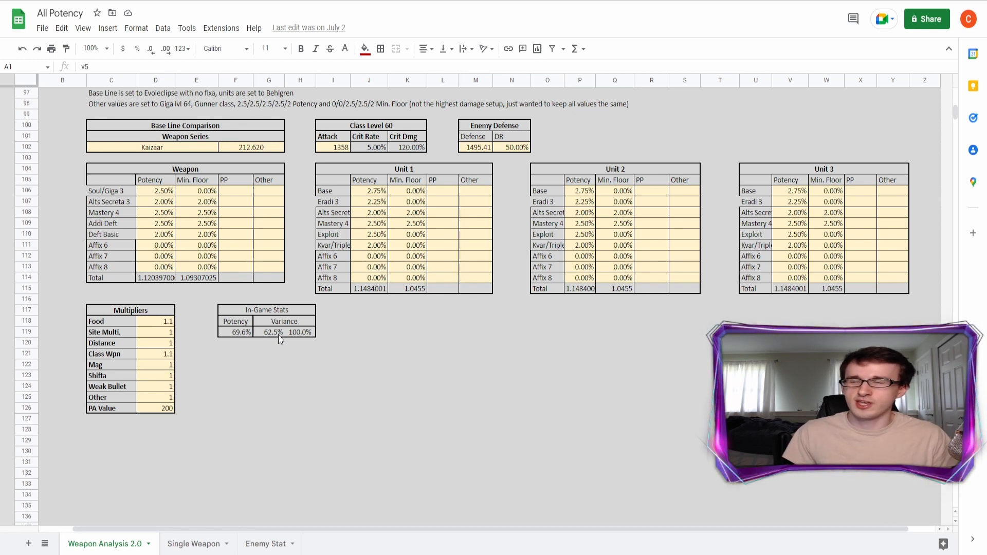
{"action": "mouse_move", "coordinate": [679, 33]}
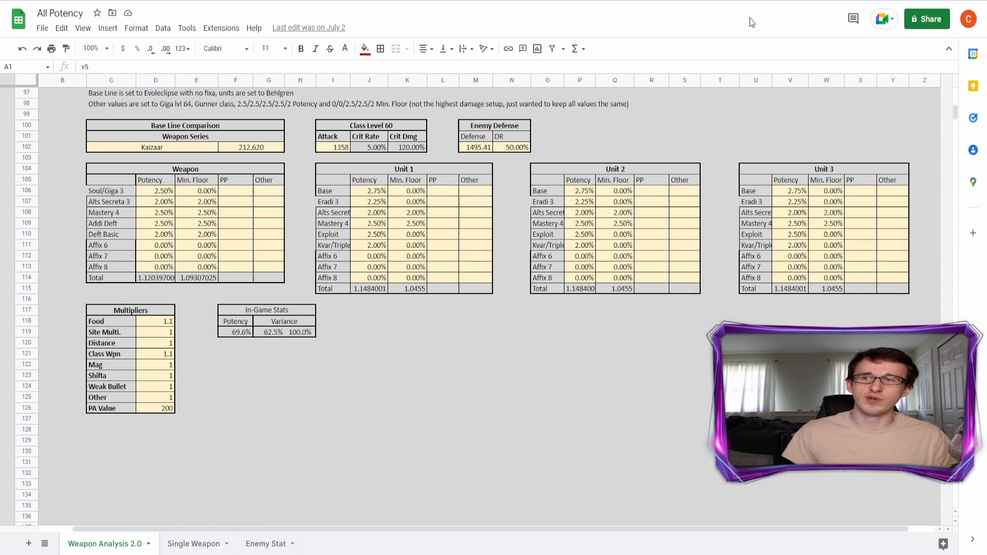
{"action": "mouse_move", "coordinate": [810, 269]}
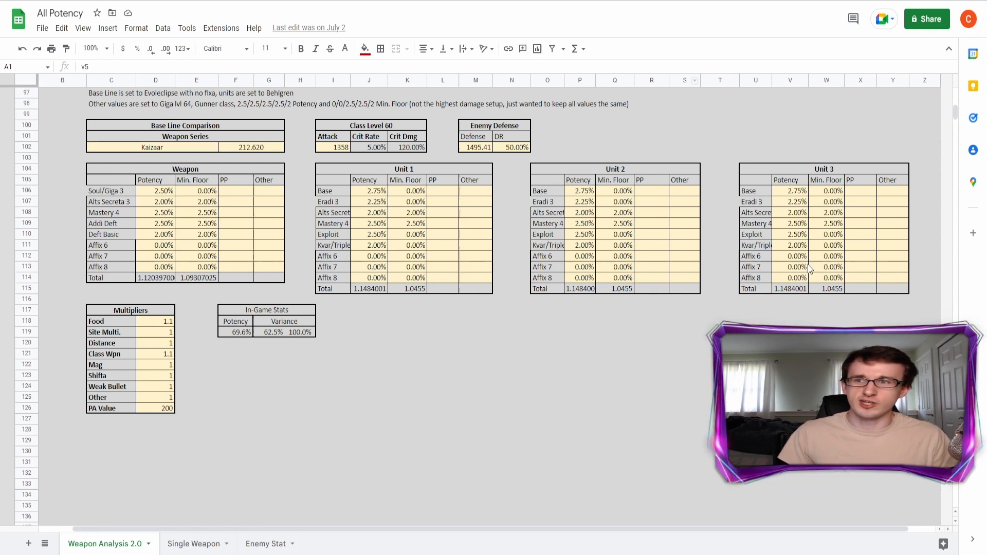
{"action": "mouse_move", "coordinate": [741, 25]}
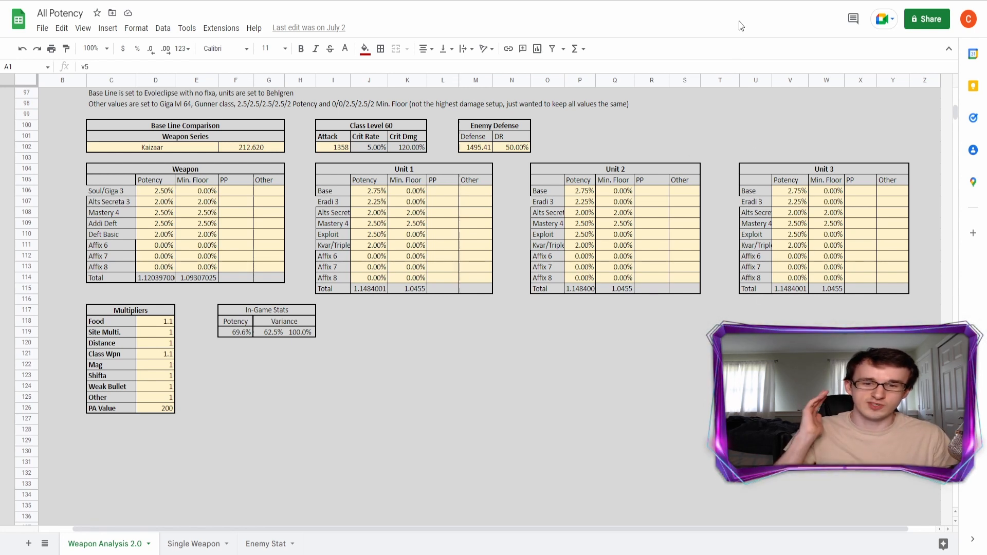